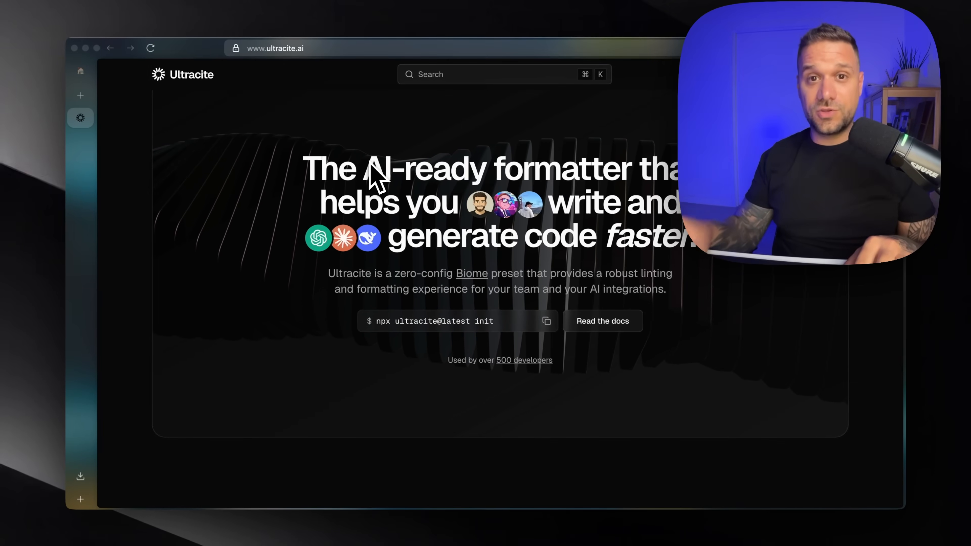
# Run pnpm dlx ultracite init with Cursor editor rules enabled.
pyautogui.scroll(-3)
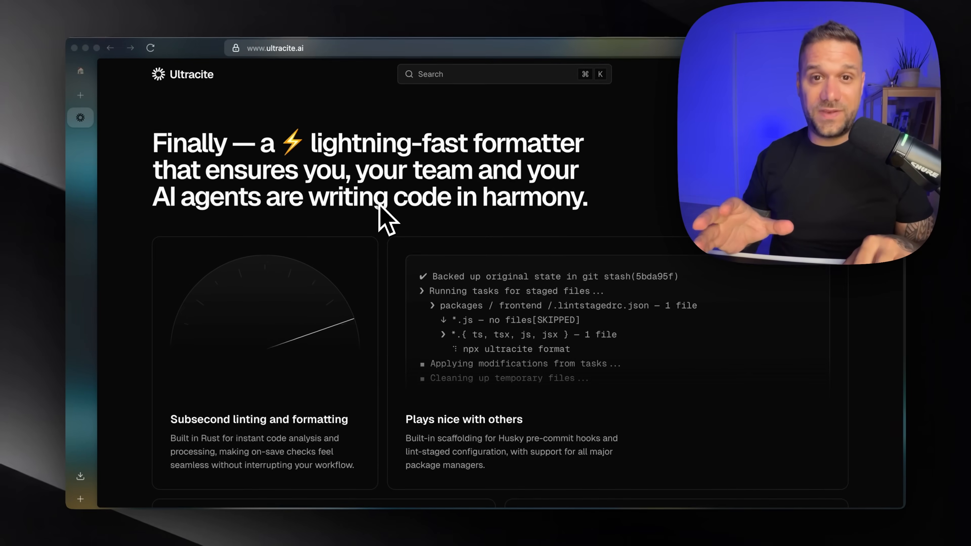
pyautogui.scroll(-3)
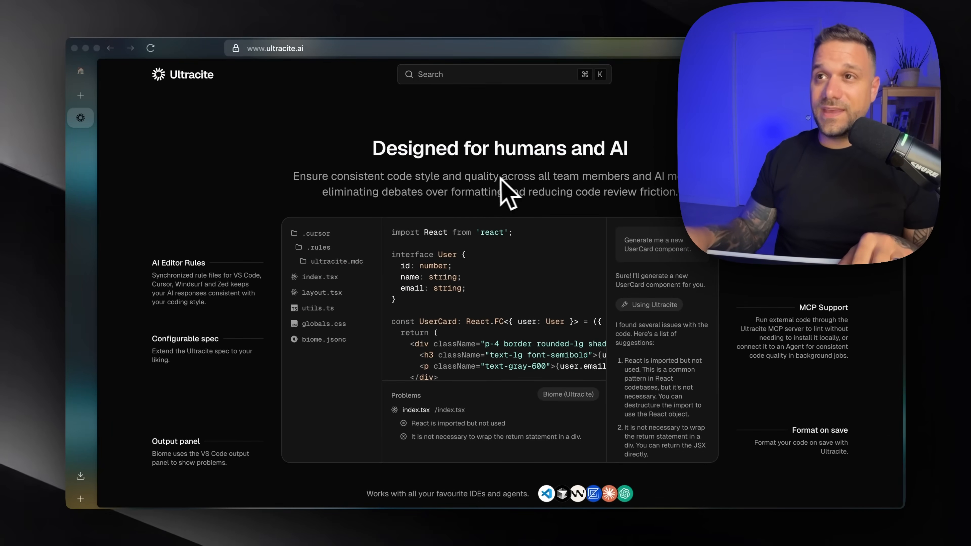
pyautogui.moveTo(474, 220)
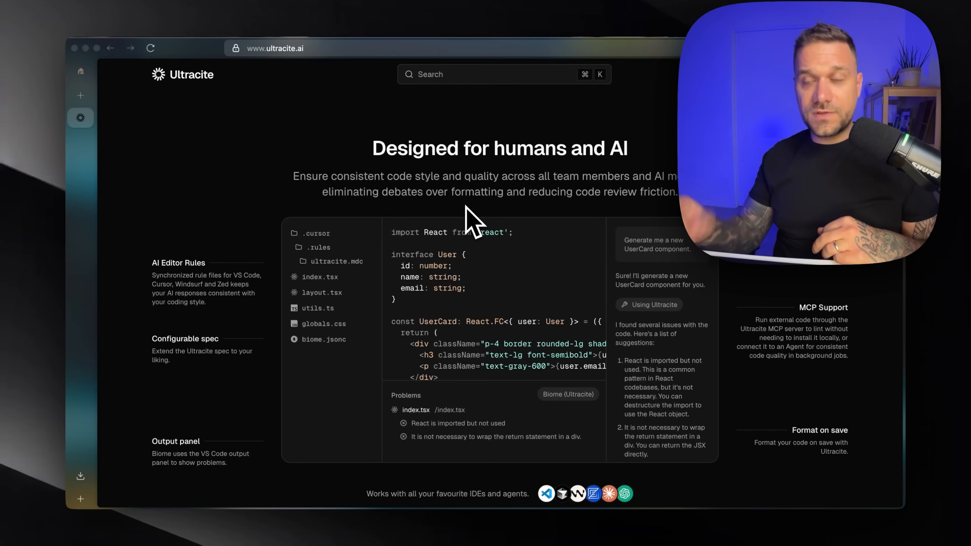
pyautogui.moveTo(365, 260)
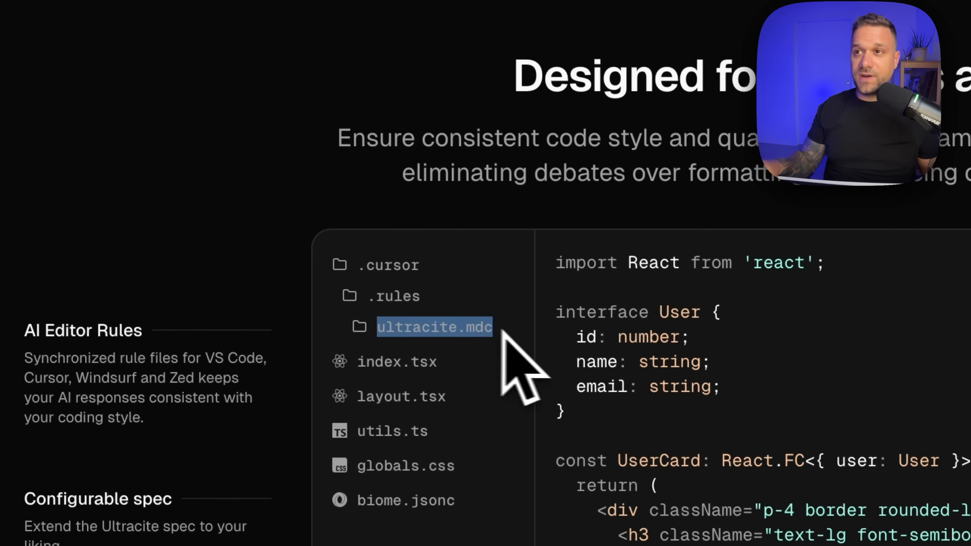
pyautogui.moveTo(662, 267)
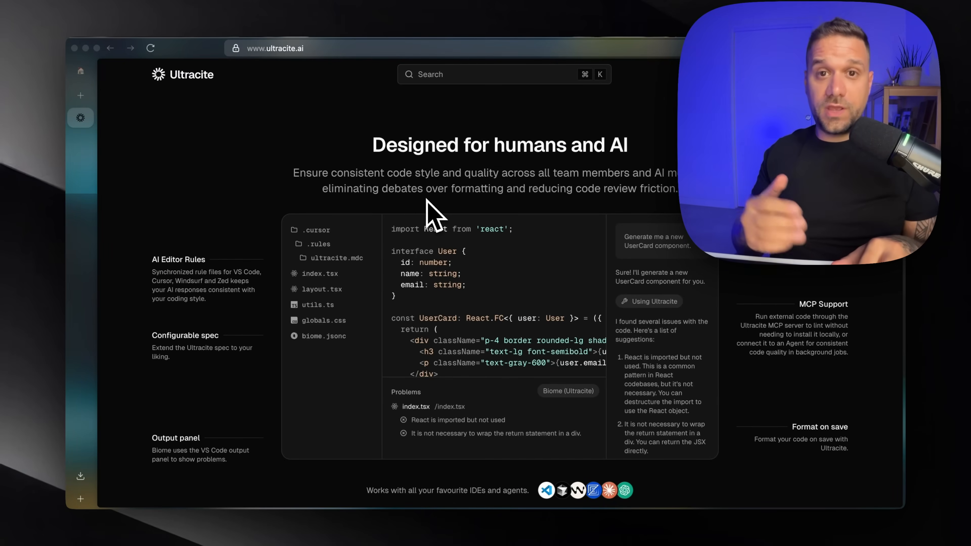
pyautogui.moveTo(347, 273)
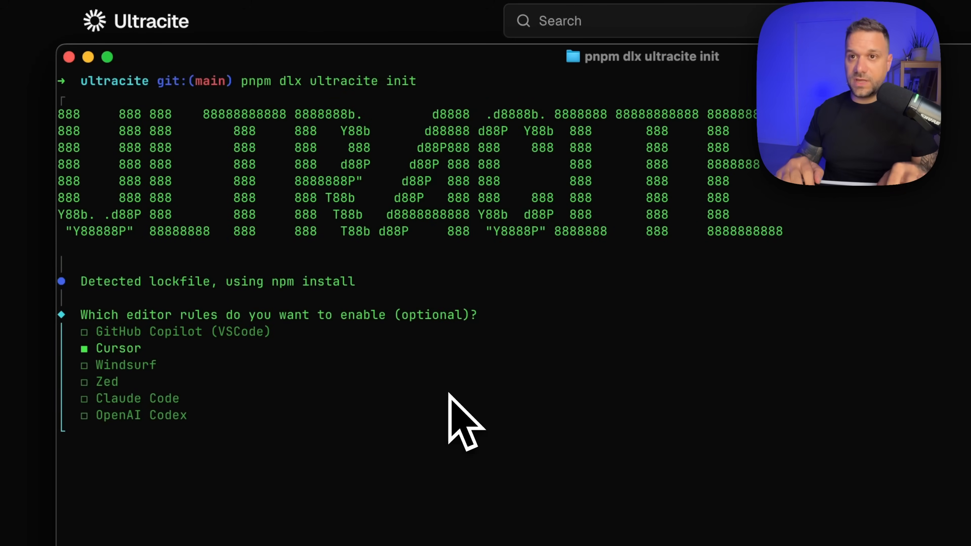
pyautogui.press('Return')
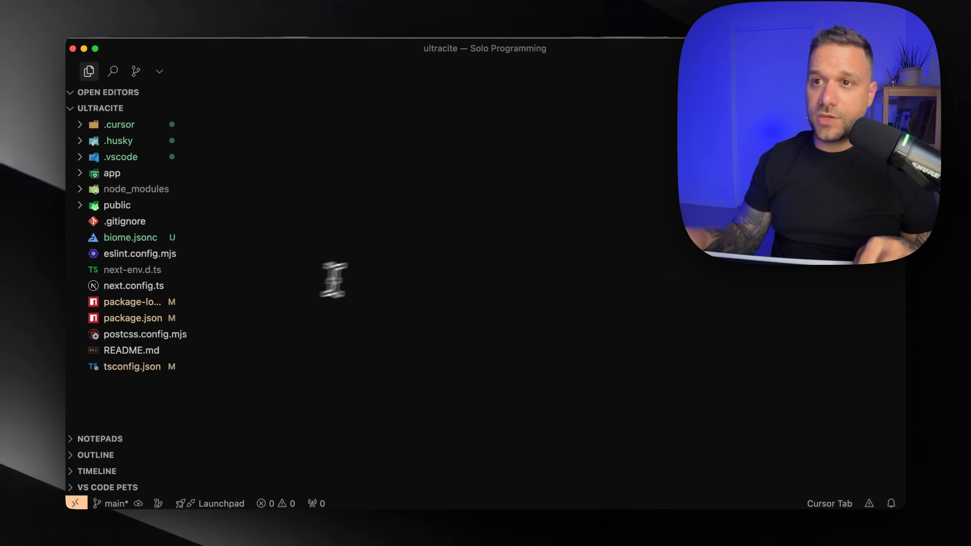
# Remove the ESLint packages via pnpm and delete eslint.config.mjs.
pyautogui.click(132, 318)
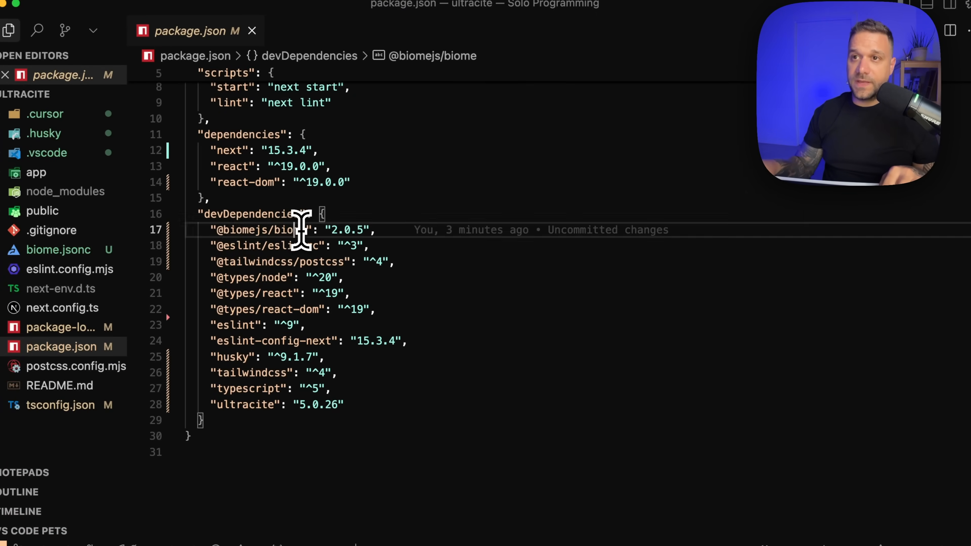
pyautogui.moveTo(278, 230)
pyautogui.write('pn')
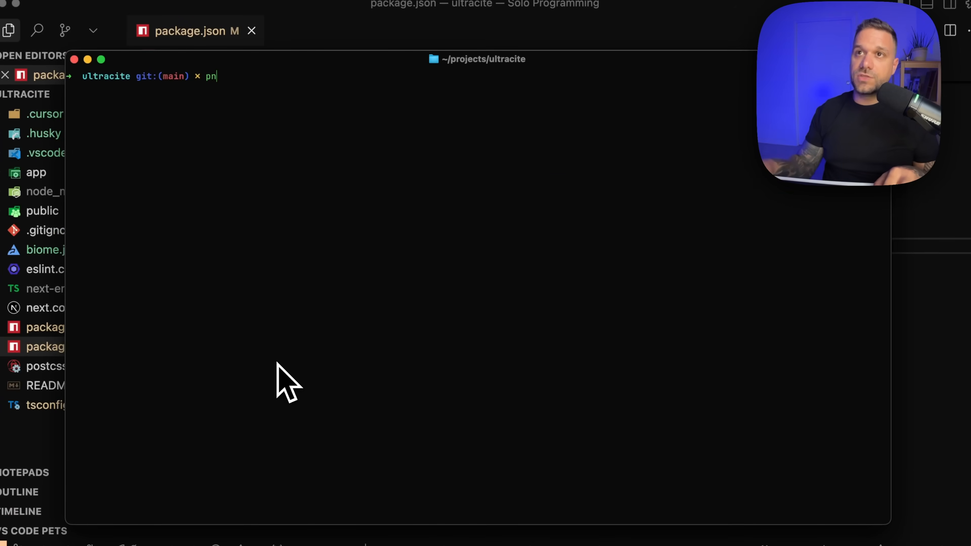
pyautogui.press('Return')
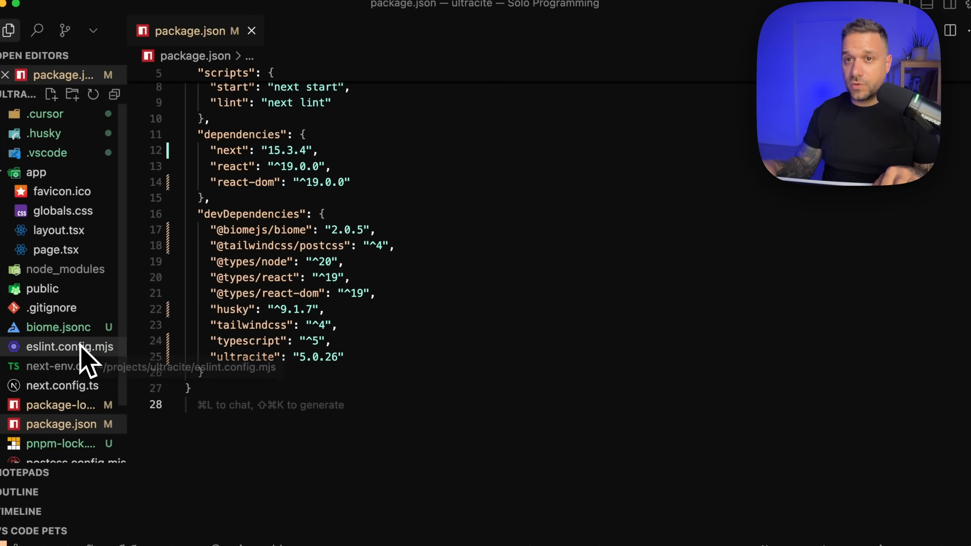
pyautogui.rightClick(71, 346)
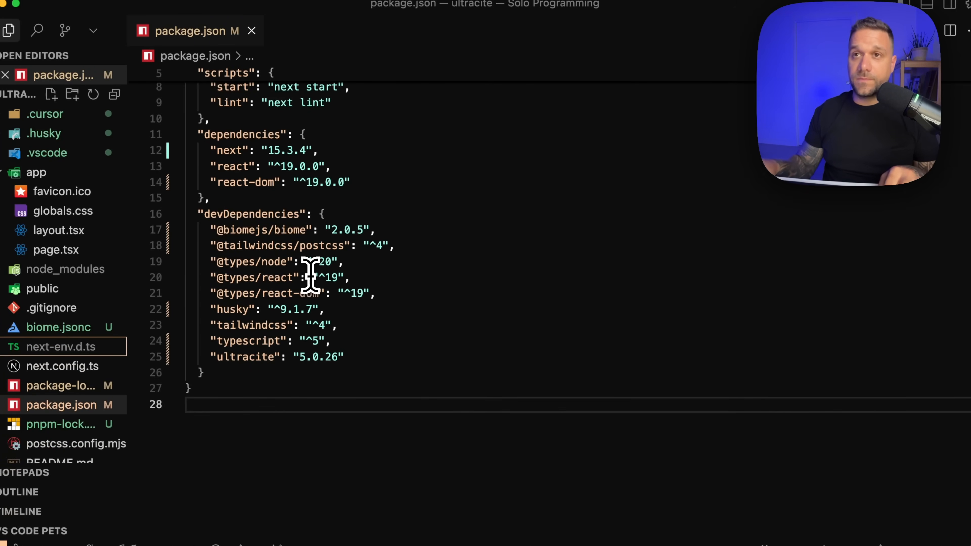
pyautogui.click(309, 278)
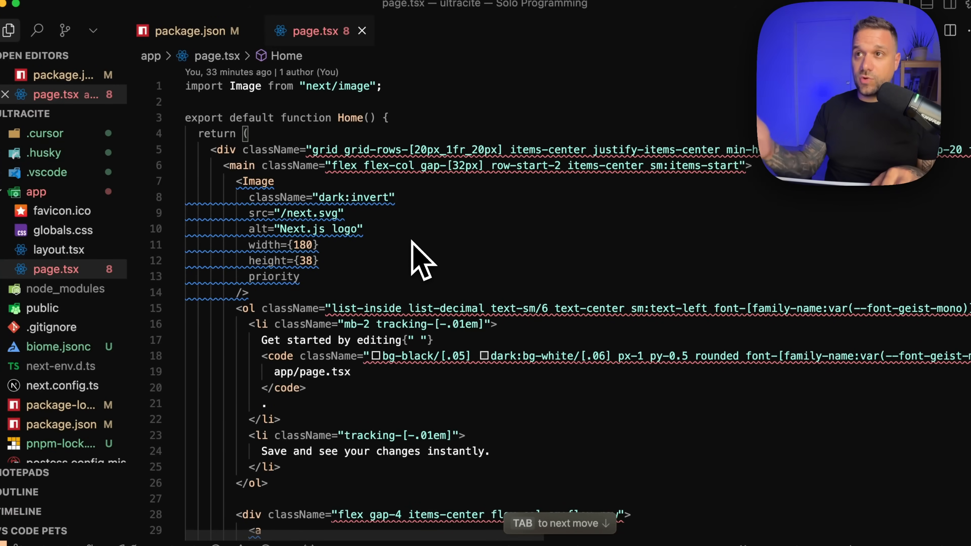
pyautogui.moveTo(427, 174)
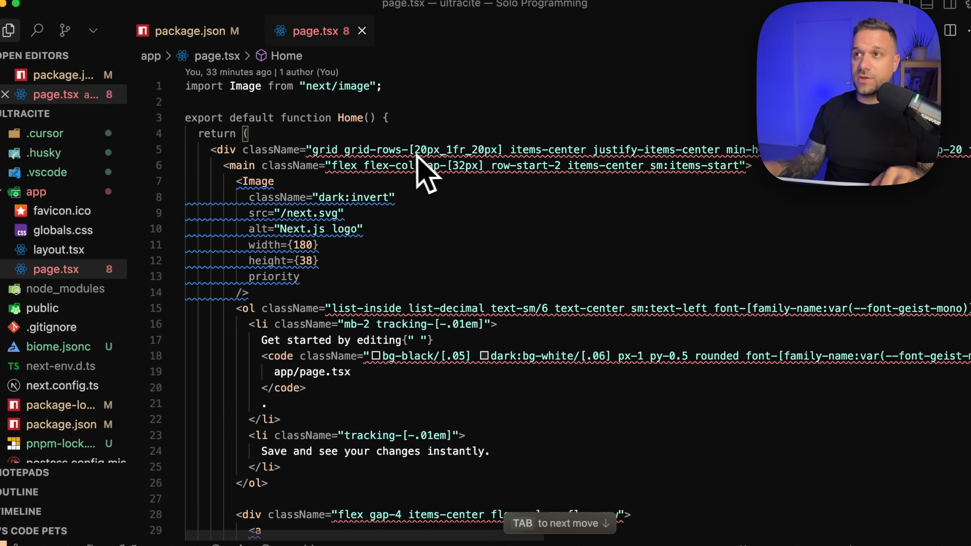
pyautogui.moveTo(408, 149)
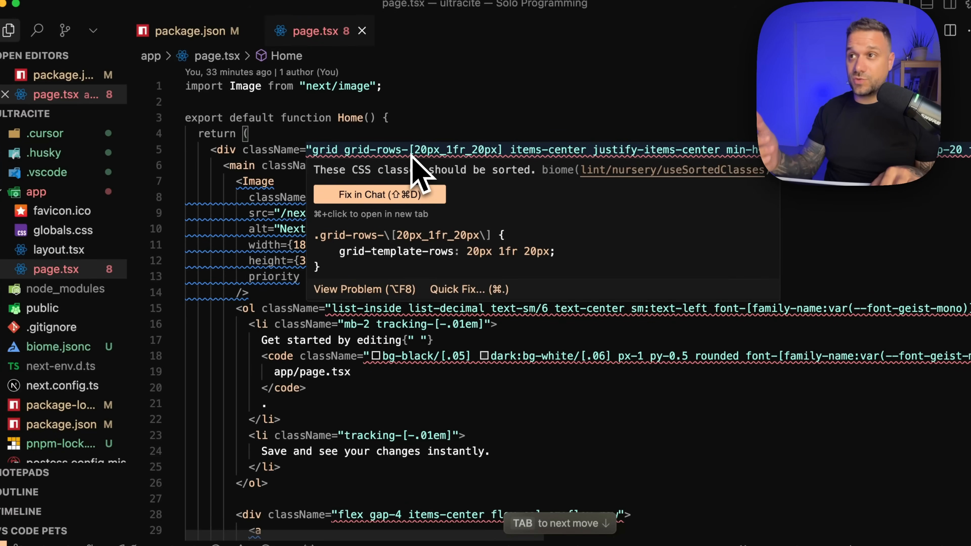
pyautogui.moveTo(260, 229)
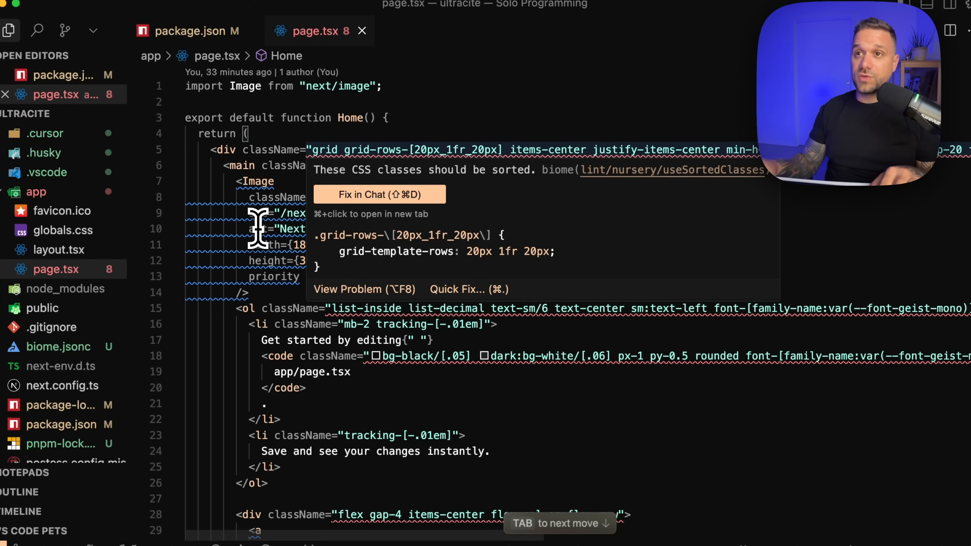
pyautogui.moveTo(285, 228)
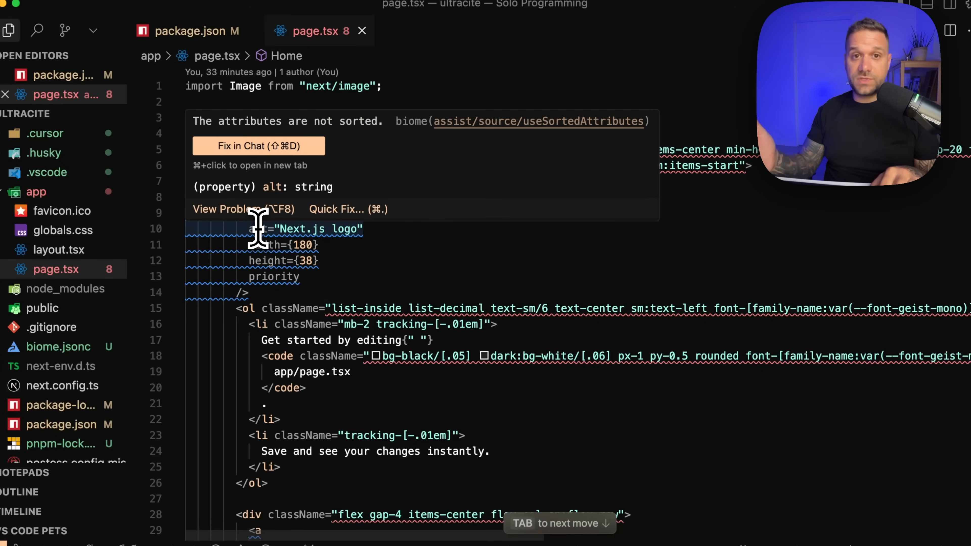
pyautogui.moveTo(356, 287)
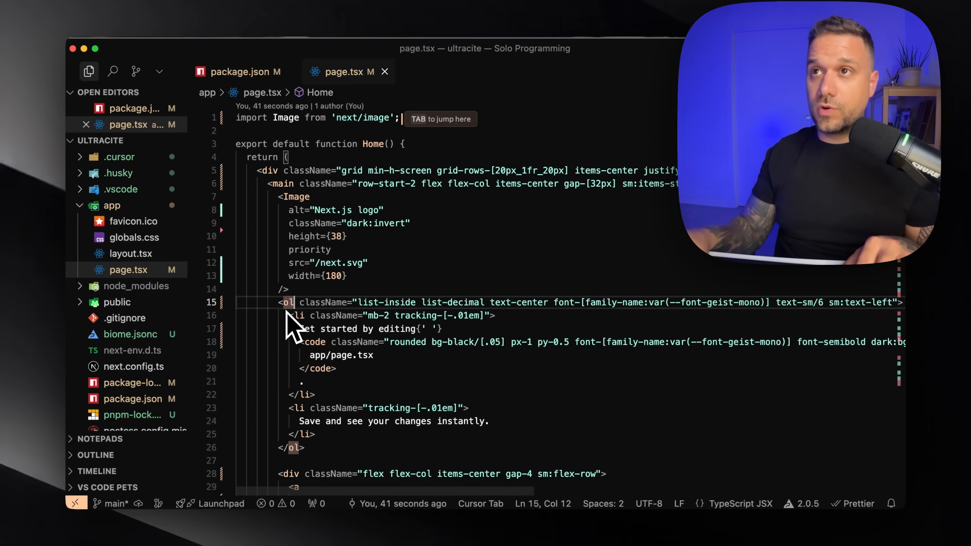
pyautogui.moveTo(338, 272)
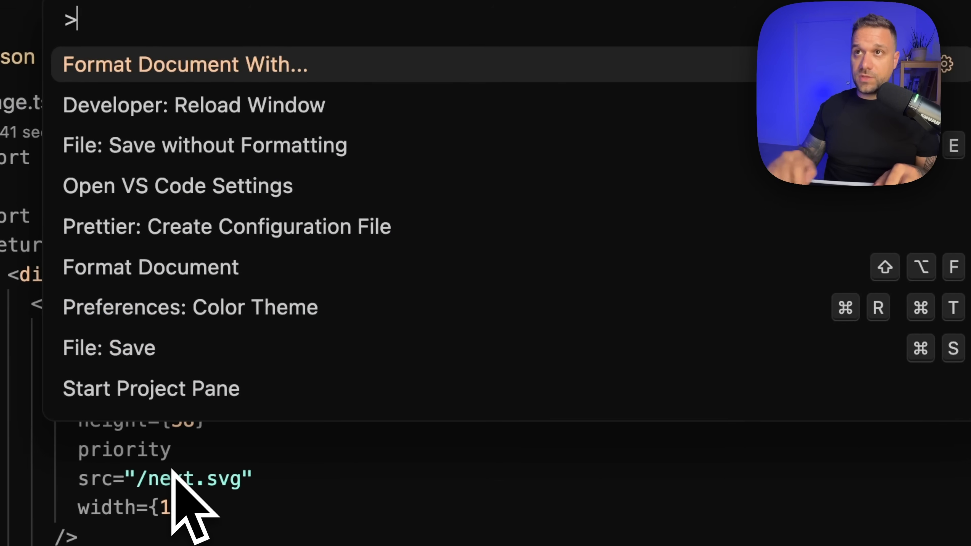
# Set Biome as the default formatter via Configure Default Formatter.
pyautogui.click(184, 64)
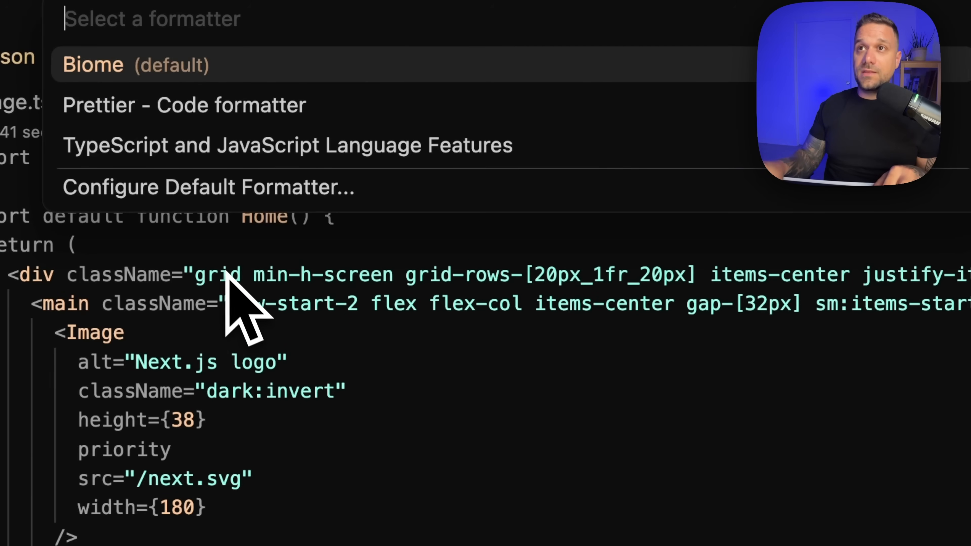
pyautogui.moveTo(167, 112)
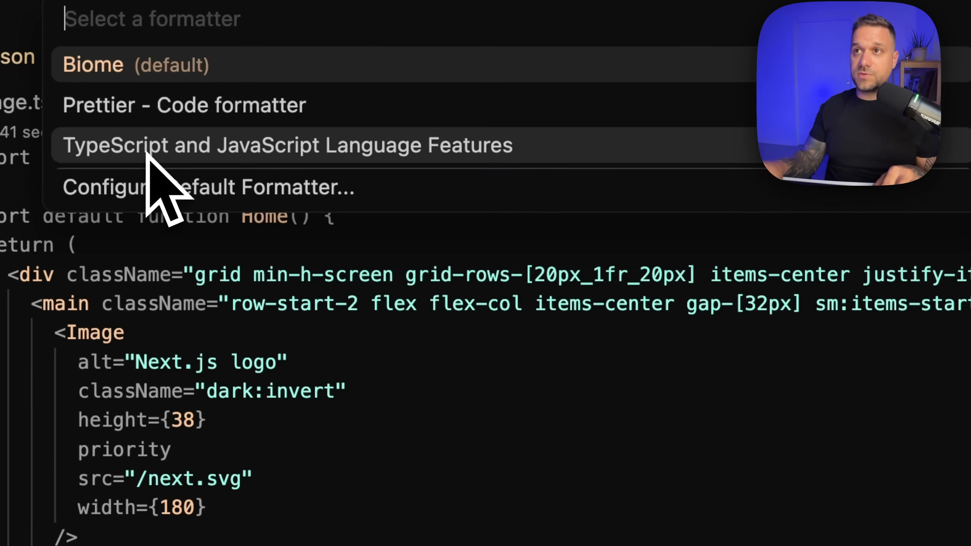
pyautogui.moveTo(198, 210)
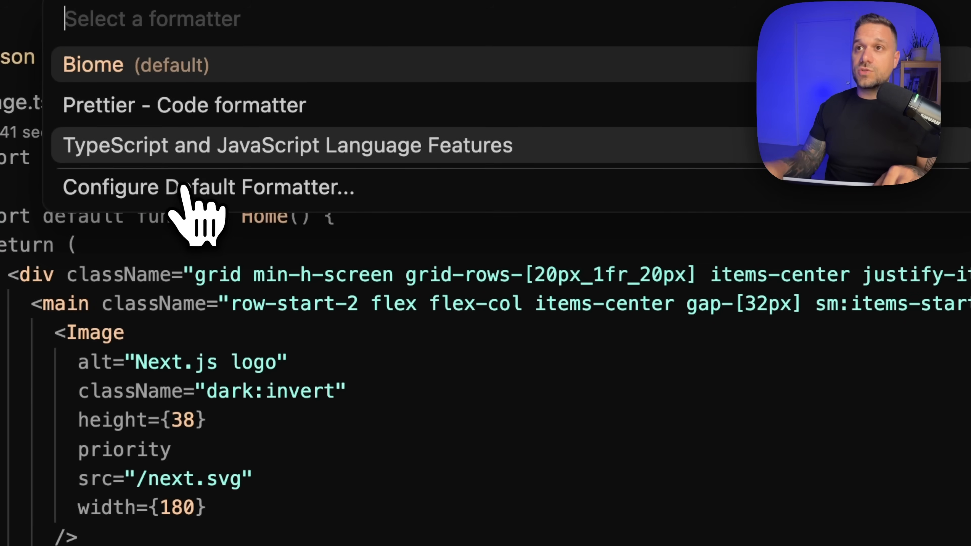
pyautogui.click(208, 187)
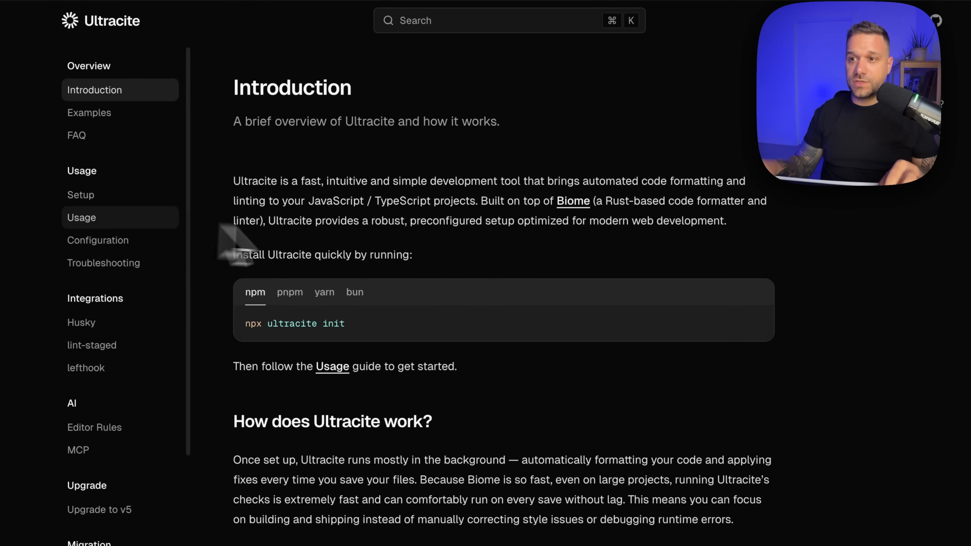
# Run npx ultracite lint, then select the format command from the Usage docs.
pyautogui.scroll(-3)
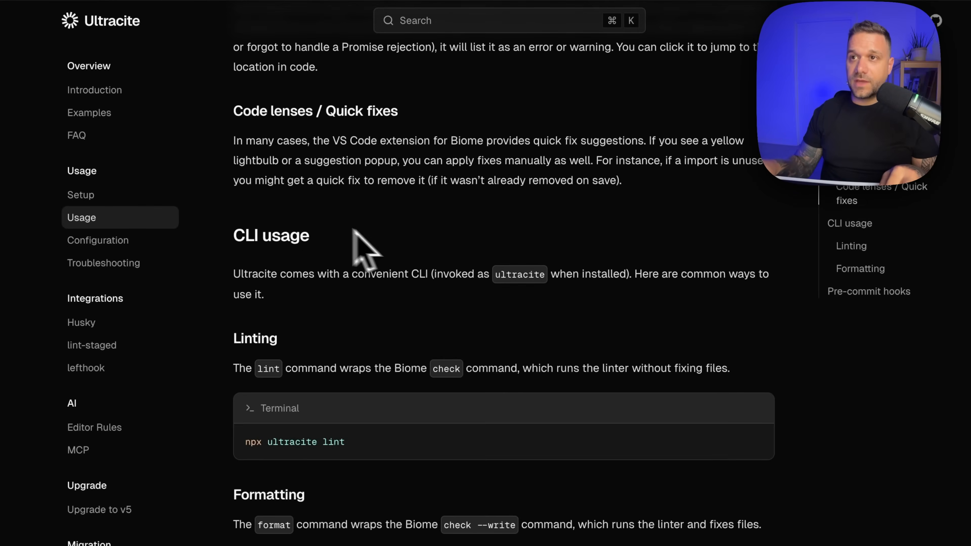
pyautogui.scroll(-3)
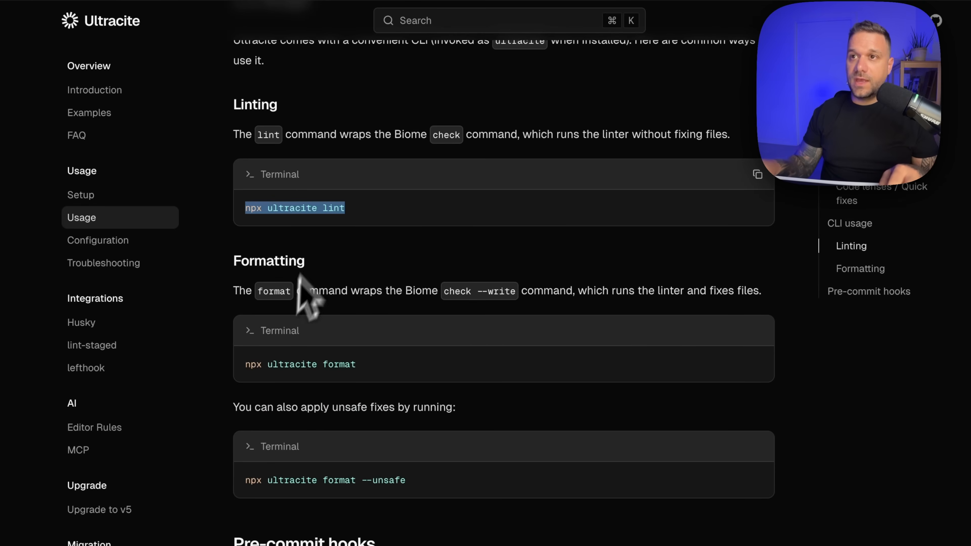
pyautogui.moveTo(266, 347)
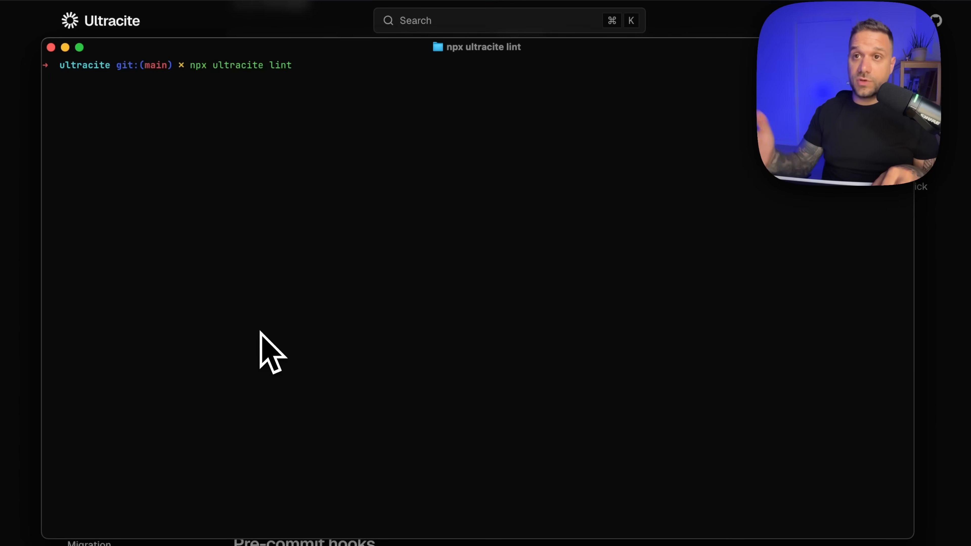
pyautogui.press('Return')
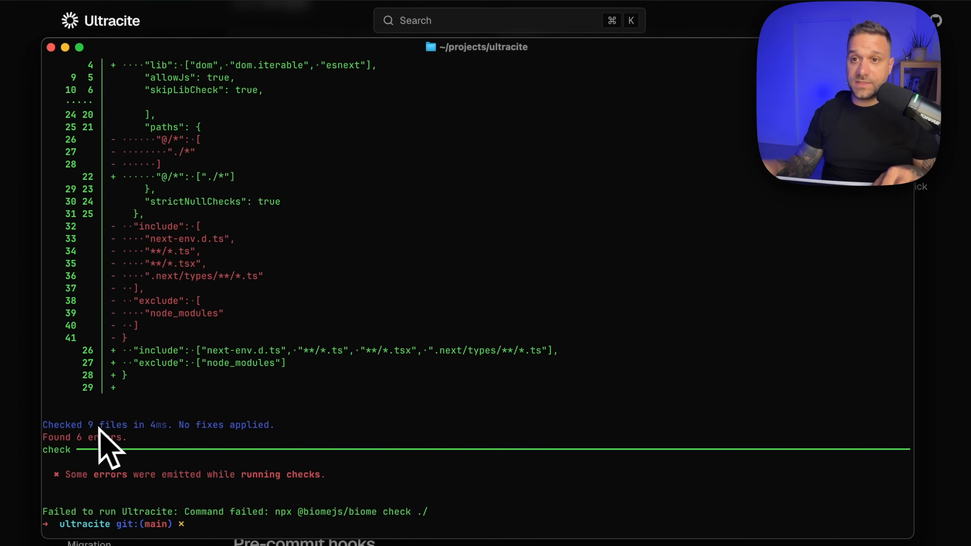
pyautogui.moveTo(356, 377)
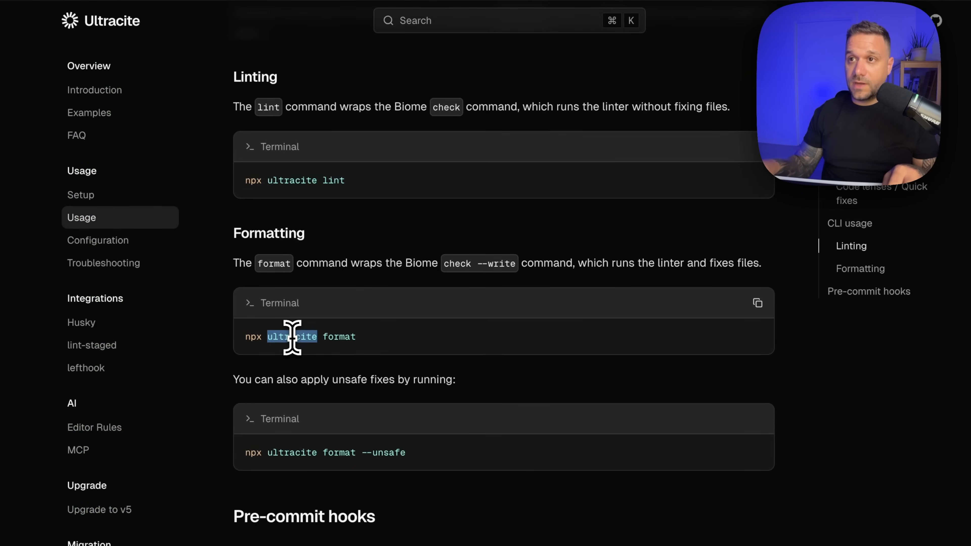
pyautogui.tripleClick(291, 336)
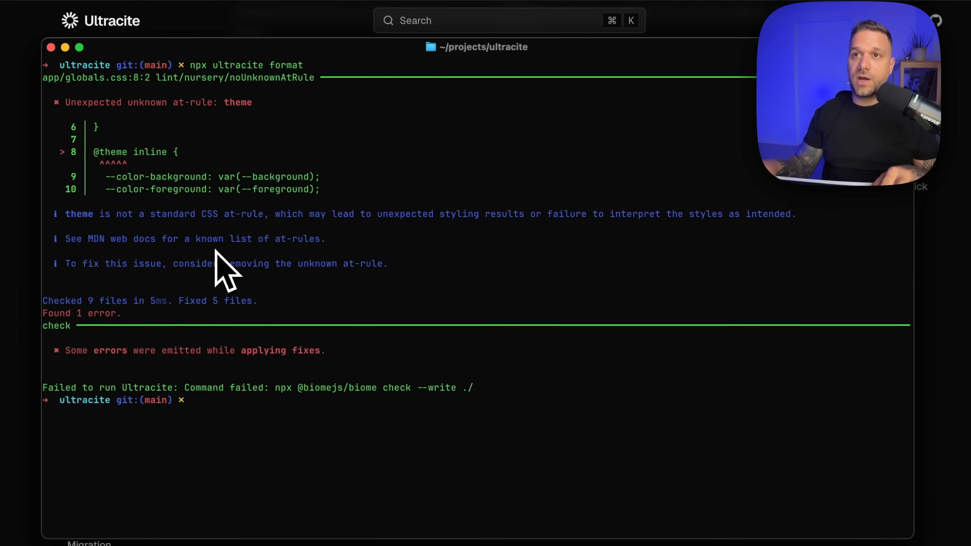
pyautogui.moveTo(220, 216)
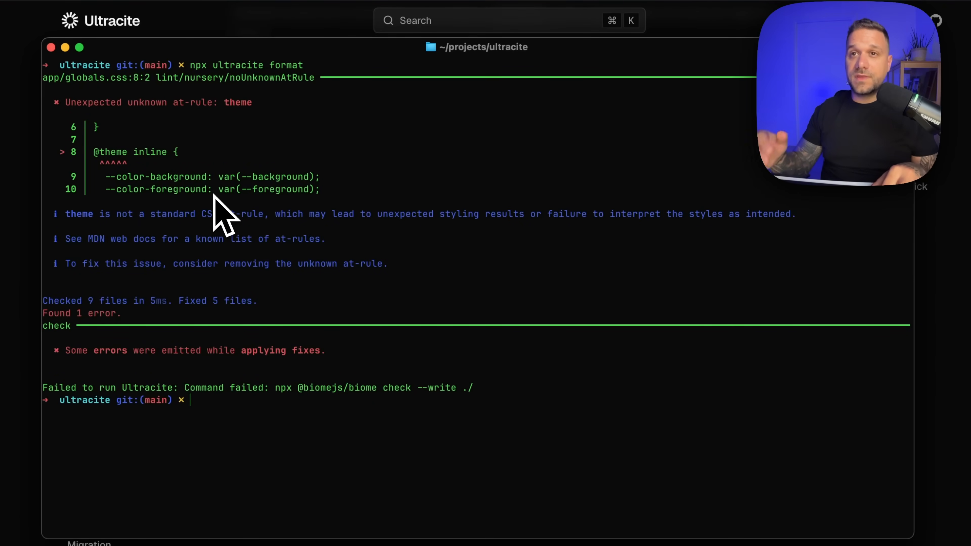
pyautogui.moveTo(133, 189)
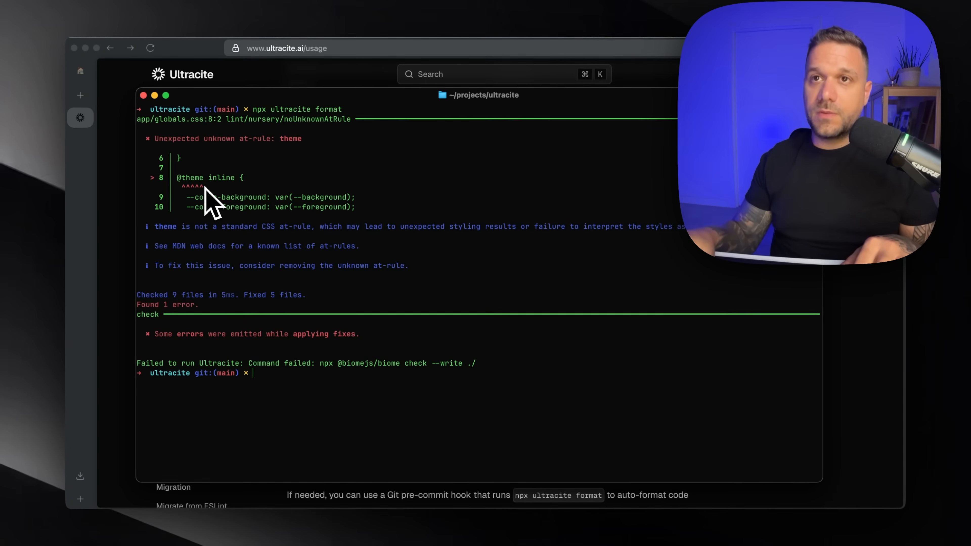
pyautogui.moveTo(151, 220)
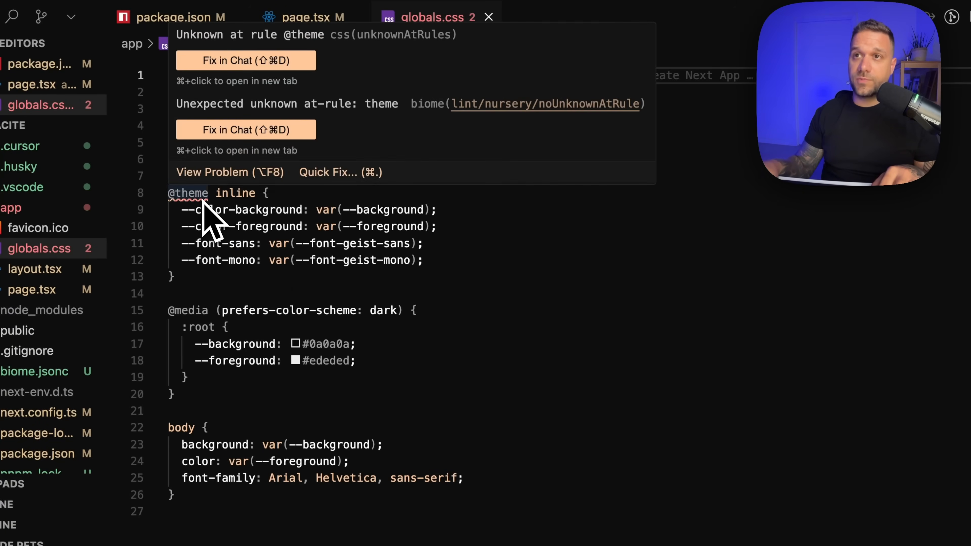
pyautogui.moveTo(365, 223)
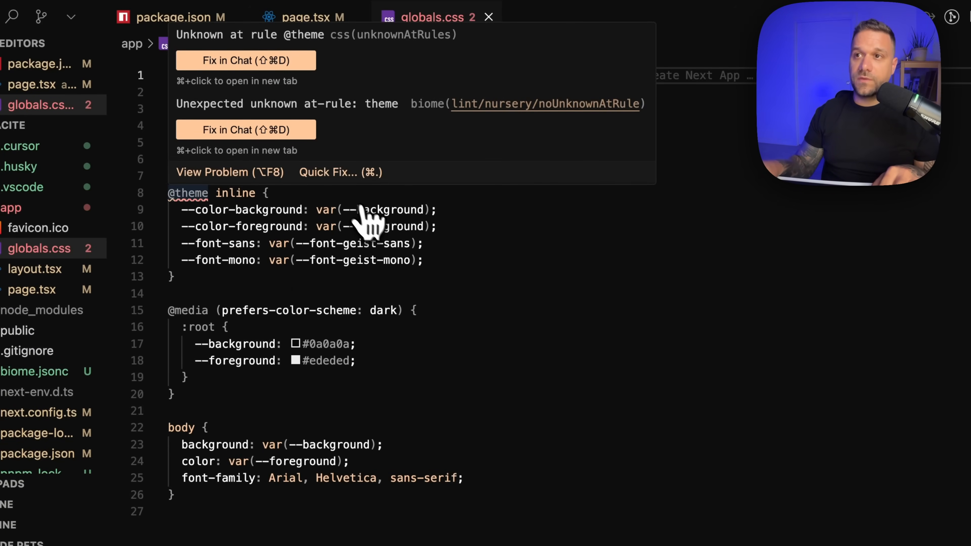
pyautogui.click(327, 172)
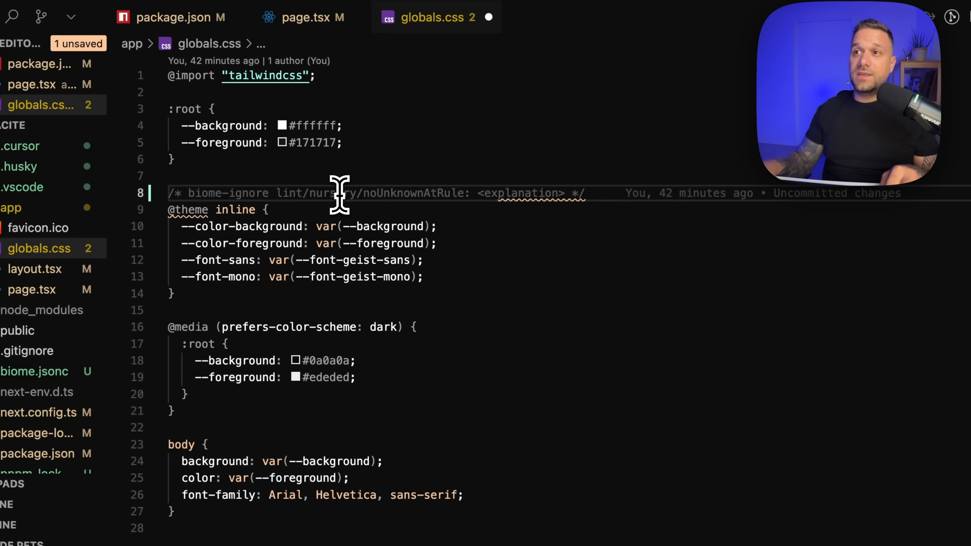
pyautogui.moveTo(392, 198)
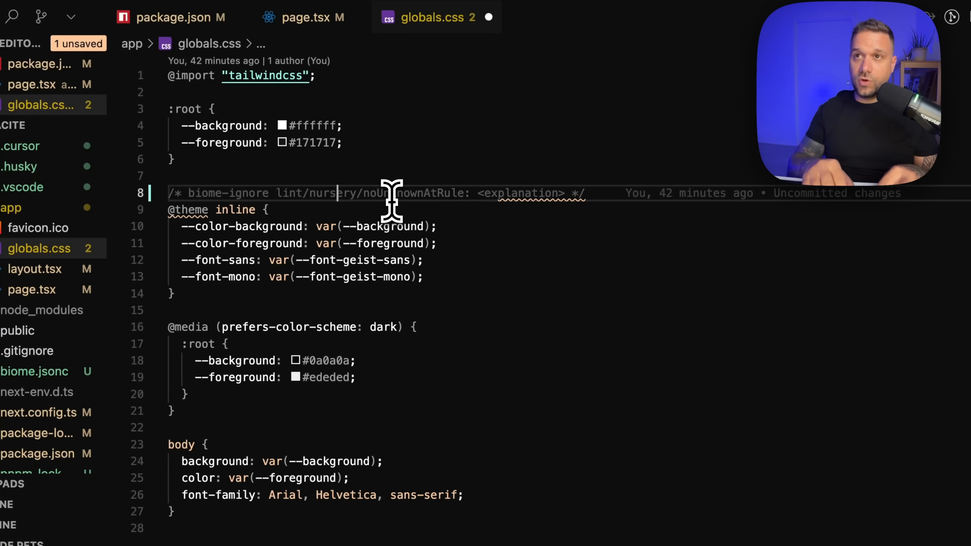
pyautogui.press('ctrl+p')
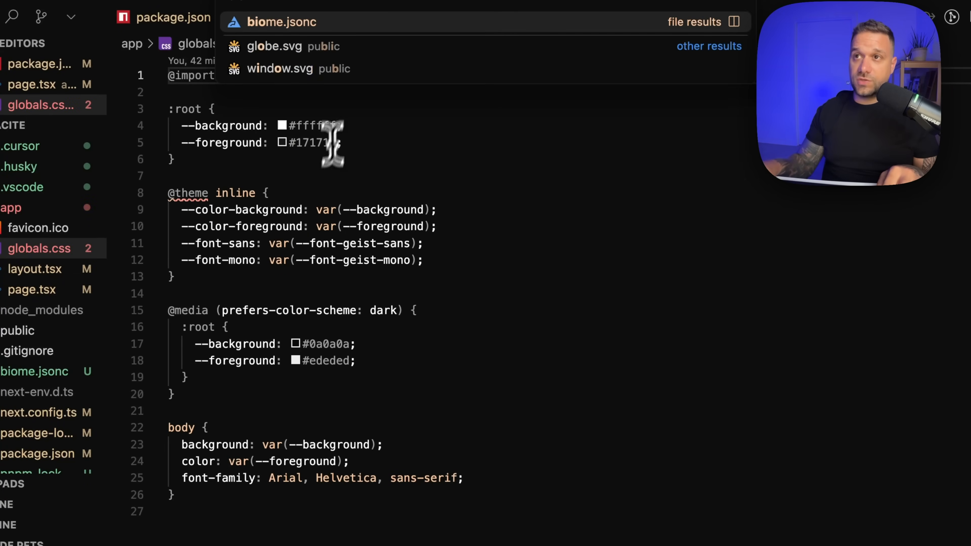
# In biome.jsonc, set linter.rules.nursery.noUnknownAtRule to "off".
pyautogui.click(281, 21)
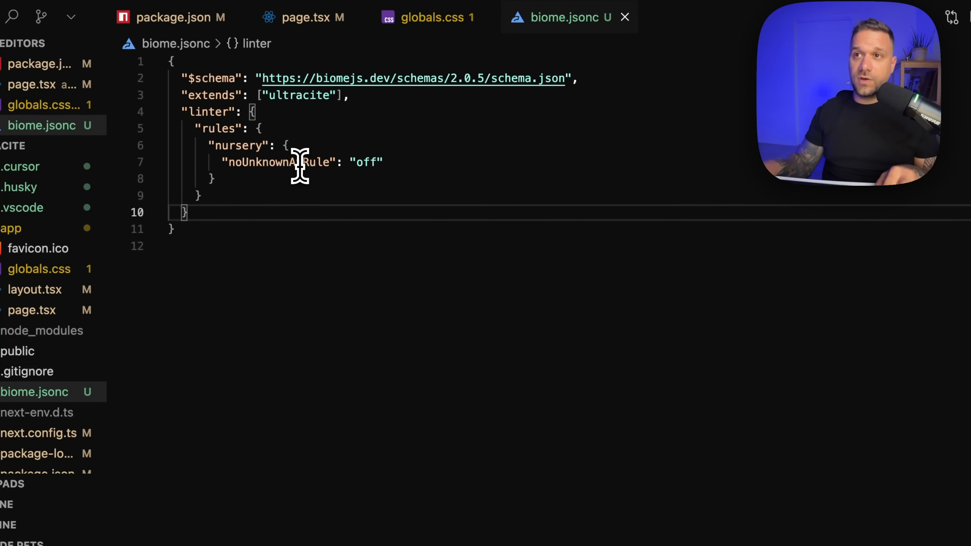
pyautogui.doubleClick(278, 161)
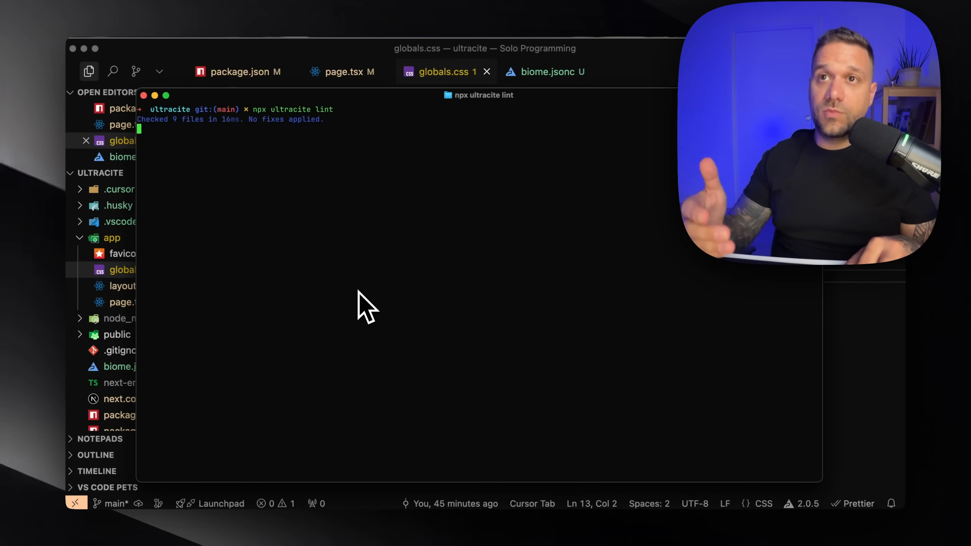
# Rerun npx ultracite lint, finishing with 9 files checked and no errors.
pyautogui.press('Return')
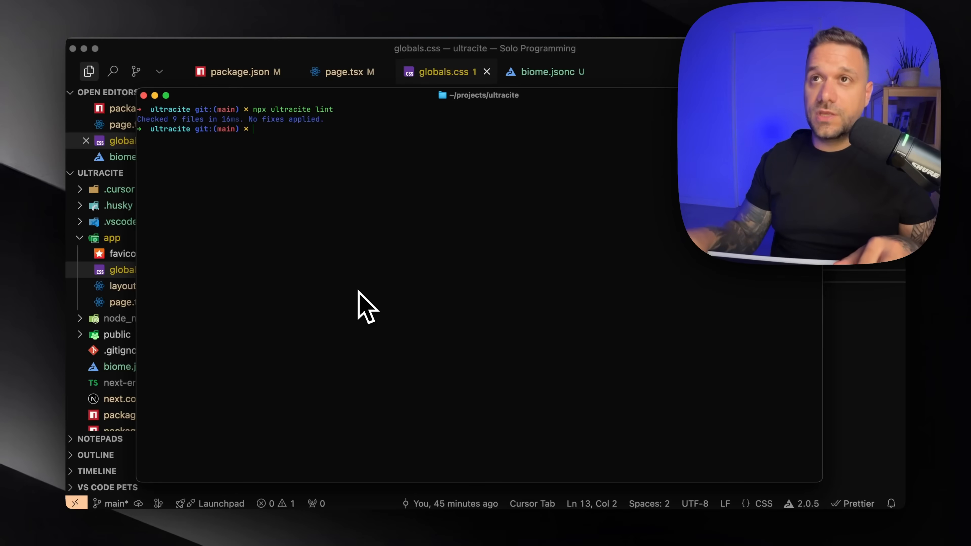
pyautogui.moveTo(372, 192)
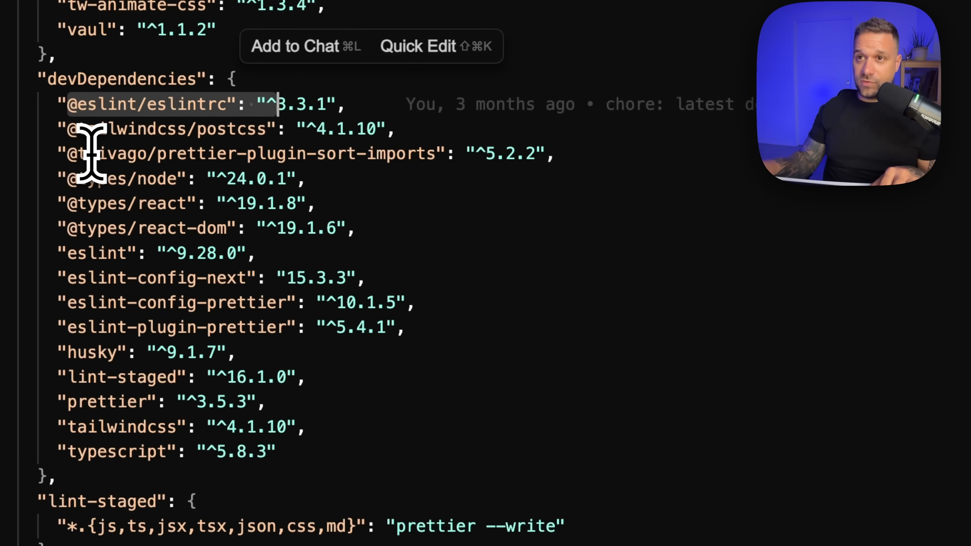
pyautogui.moveTo(96, 278)
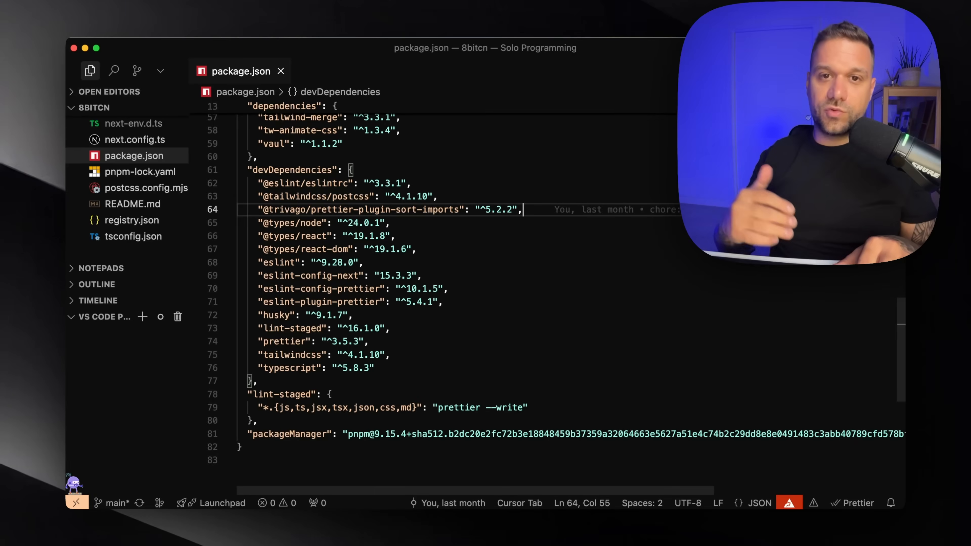
pyautogui.moveTo(959, 292)
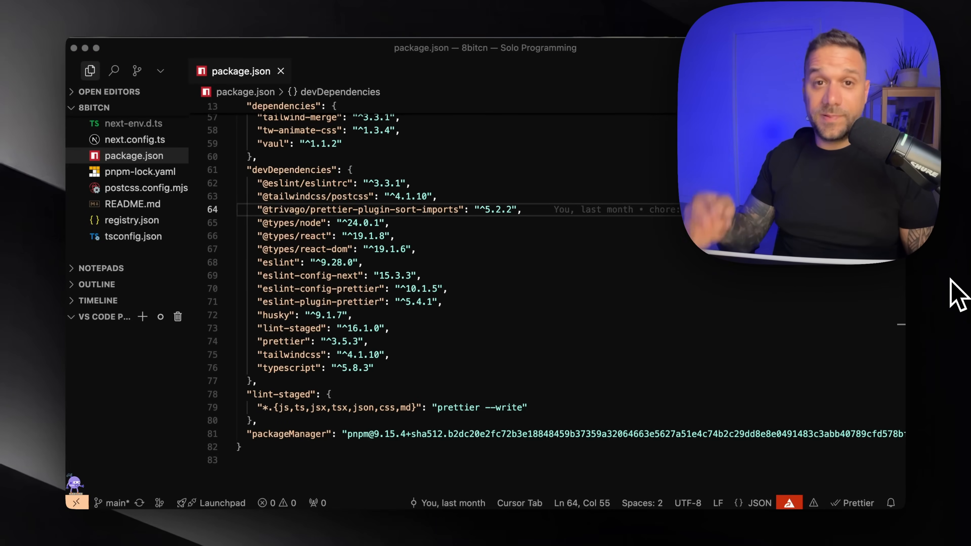